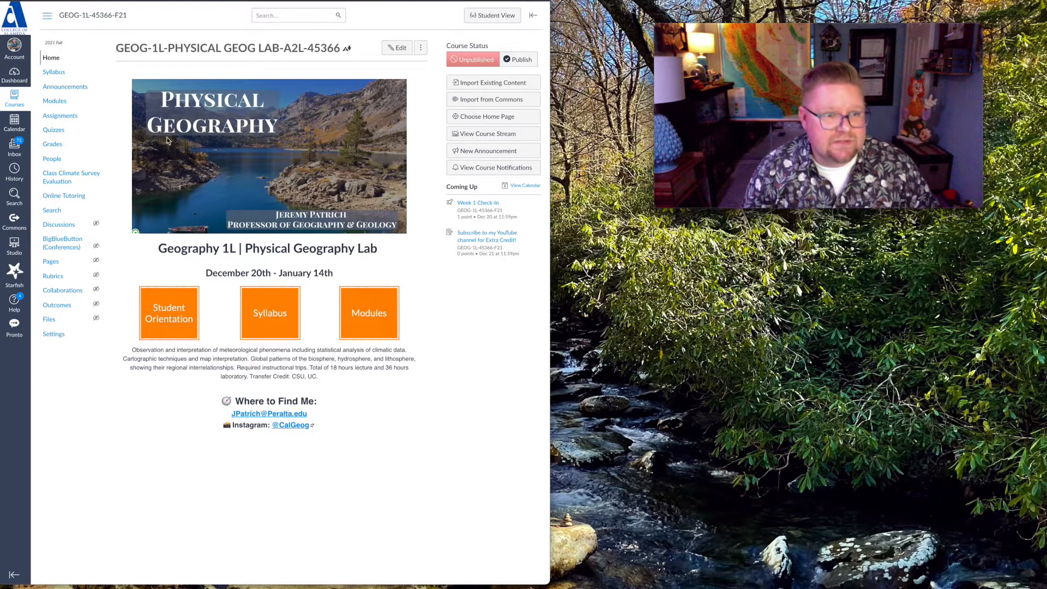
# - Open the course Modules page showing Module 1's introductory items and Modules 2–5
pyautogui.click(54, 100)
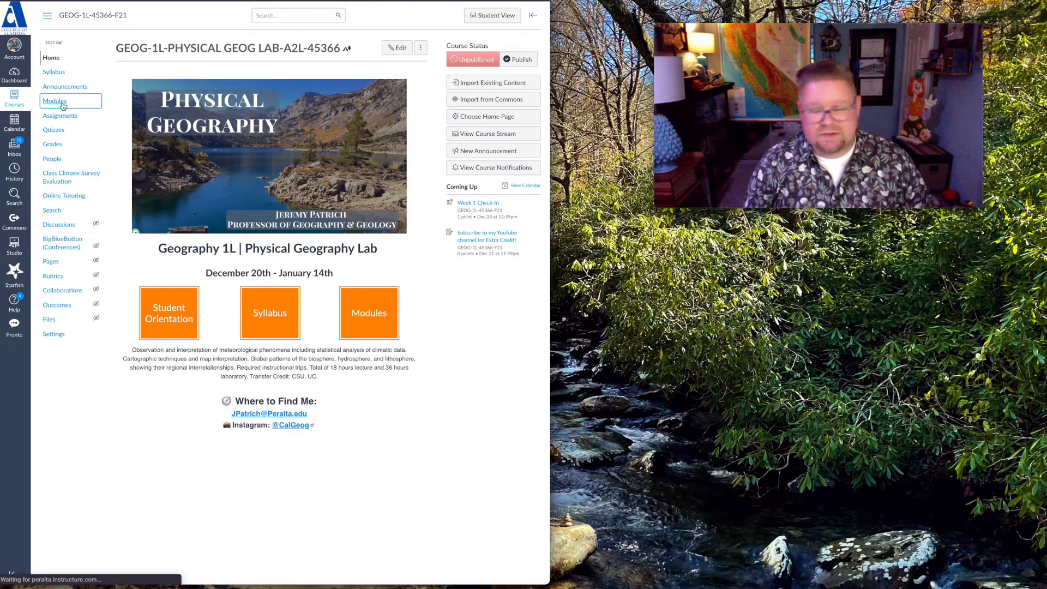
pyautogui.click(54, 101)
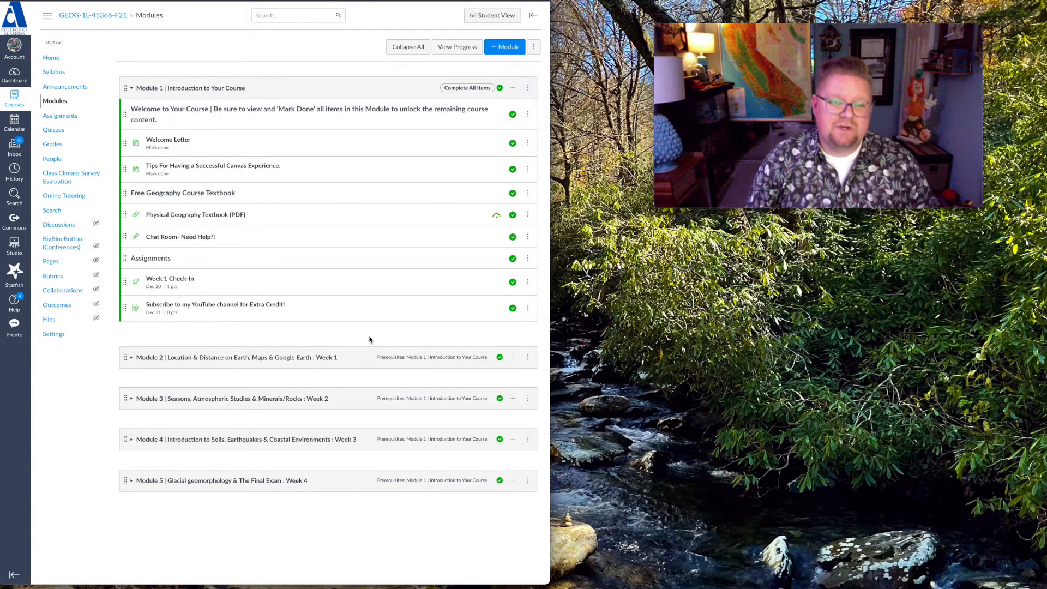
pyautogui.moveTo(280, 376)
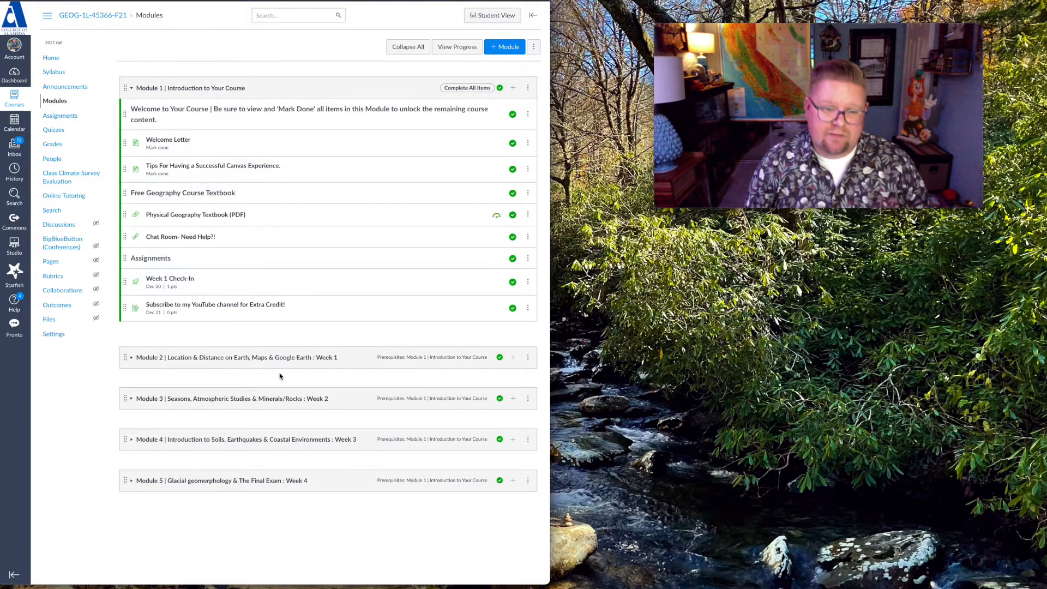
pyautogui.moveTo(216, 258)
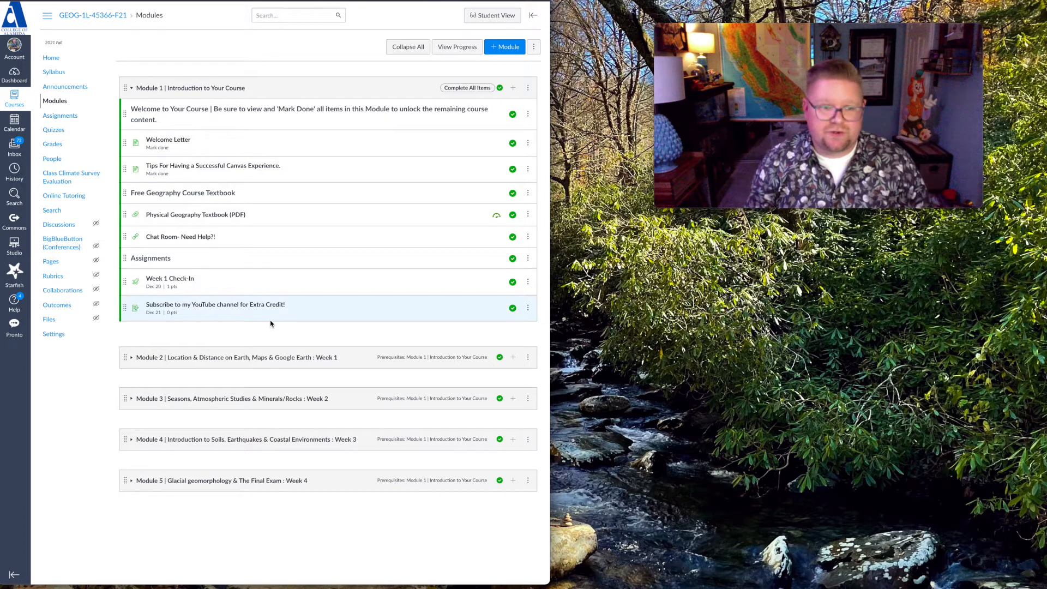
# - Open the Welcome Letter page from Module 1
pyautogui.rightClick(167, 139)
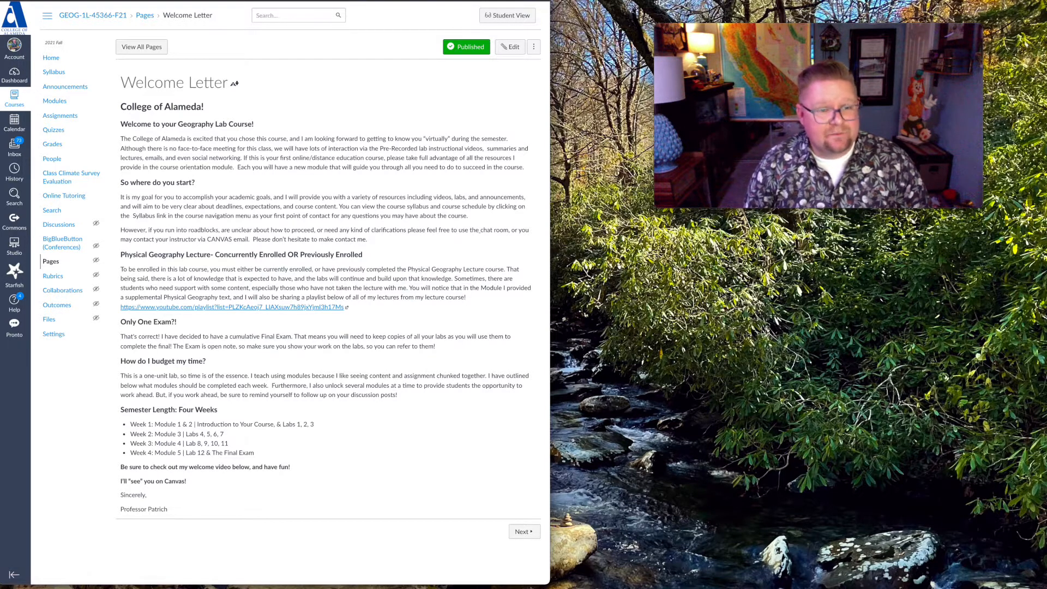
# - Advance to the 'Tips For Having a Successful Canvas Experience' page
pyautogui.rightClick(191, 166)
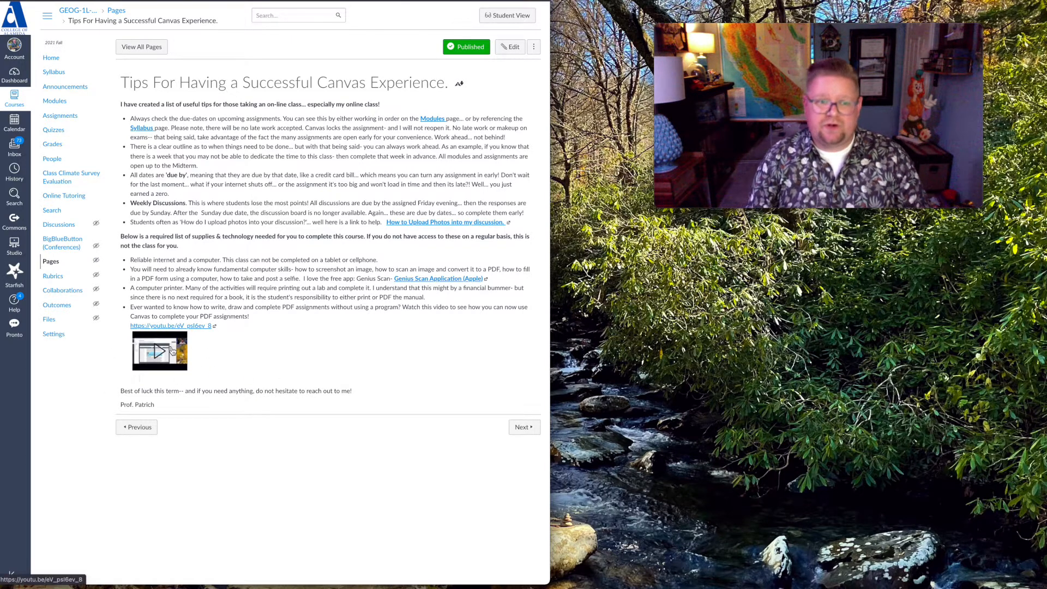
pyautogui.moveTo(321, 356)
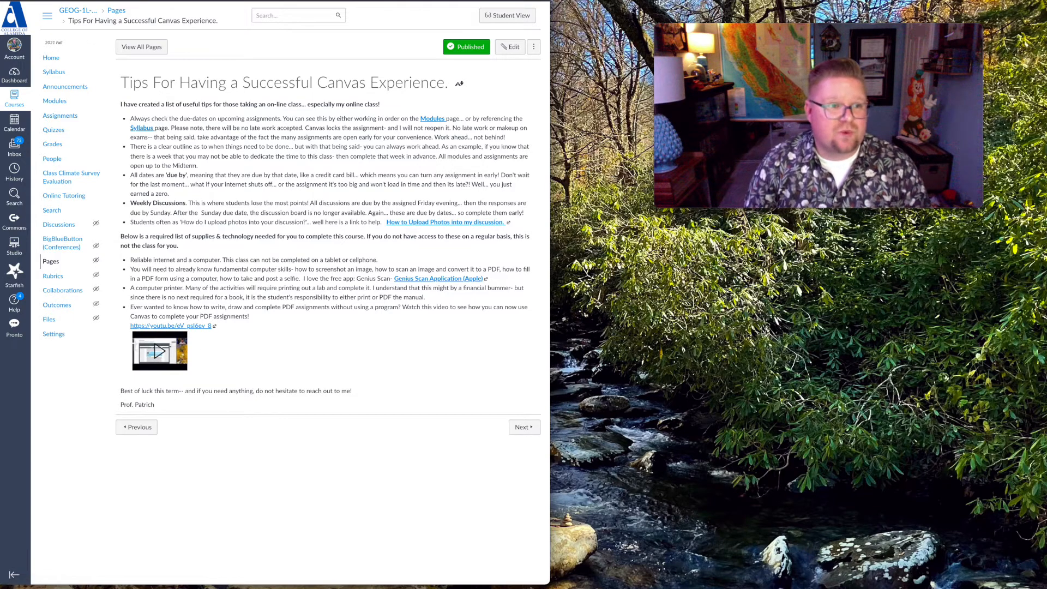
# - Return to the course Modules list with Module 1 items and Modules 2–5
pyautogui.click(55, 100)
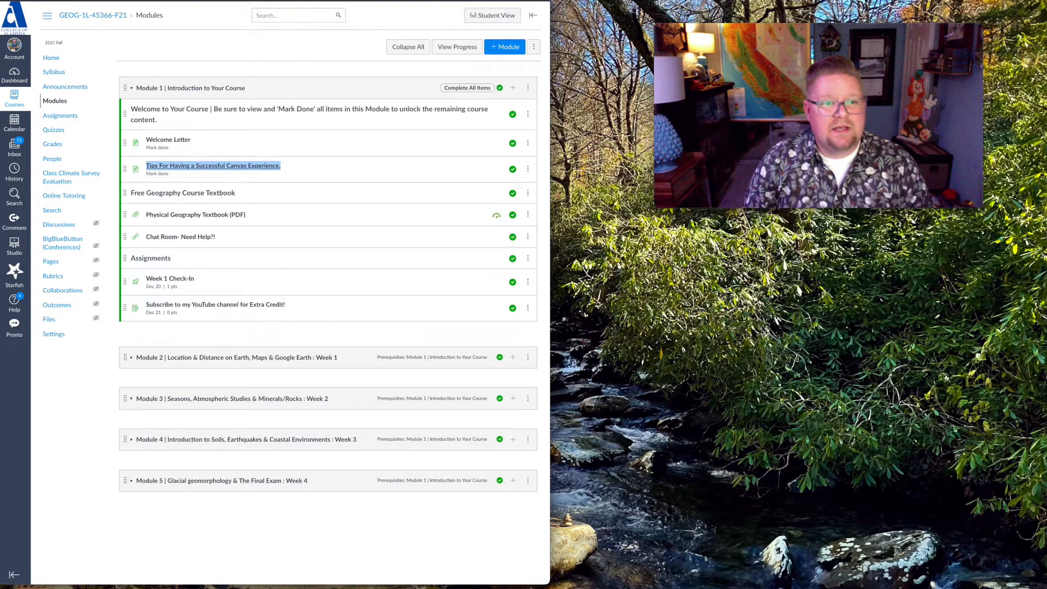
pyautogui.moveTo(195, 215)
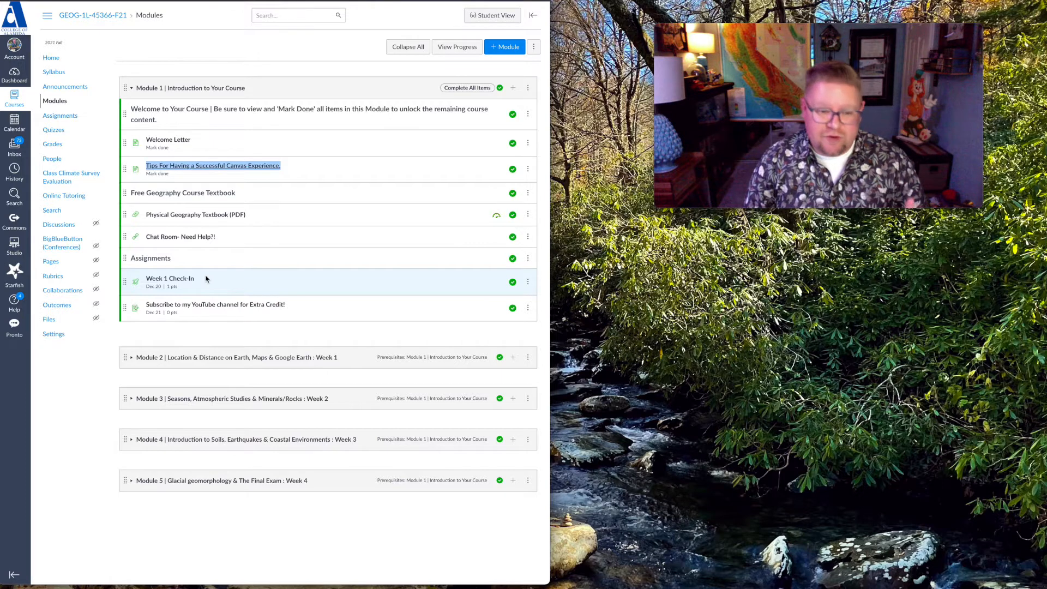
pyautogui.moveTo(215, 304)
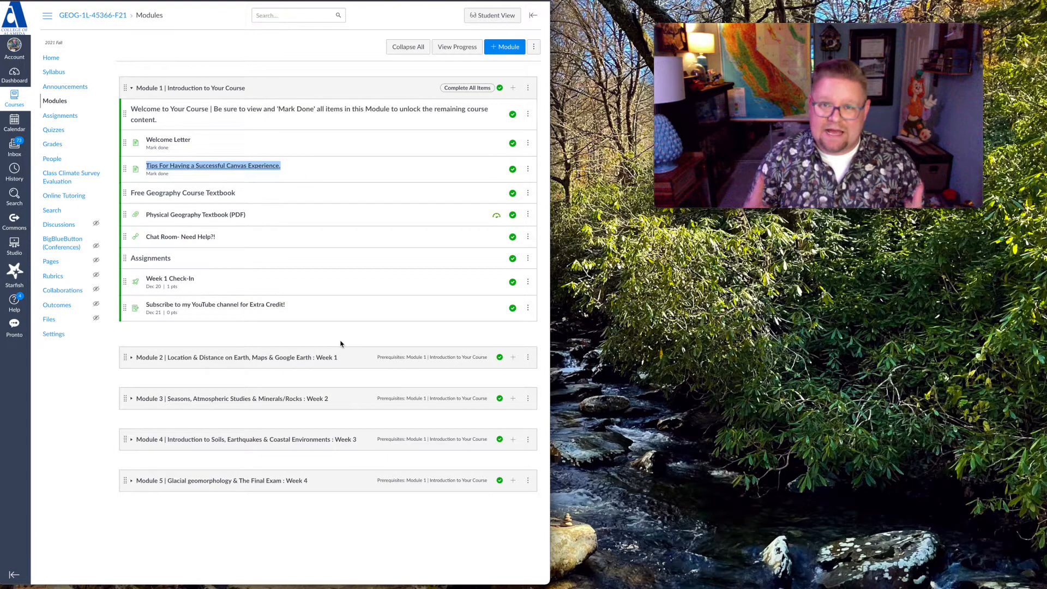
pyautogui.moveTo(132, 365)
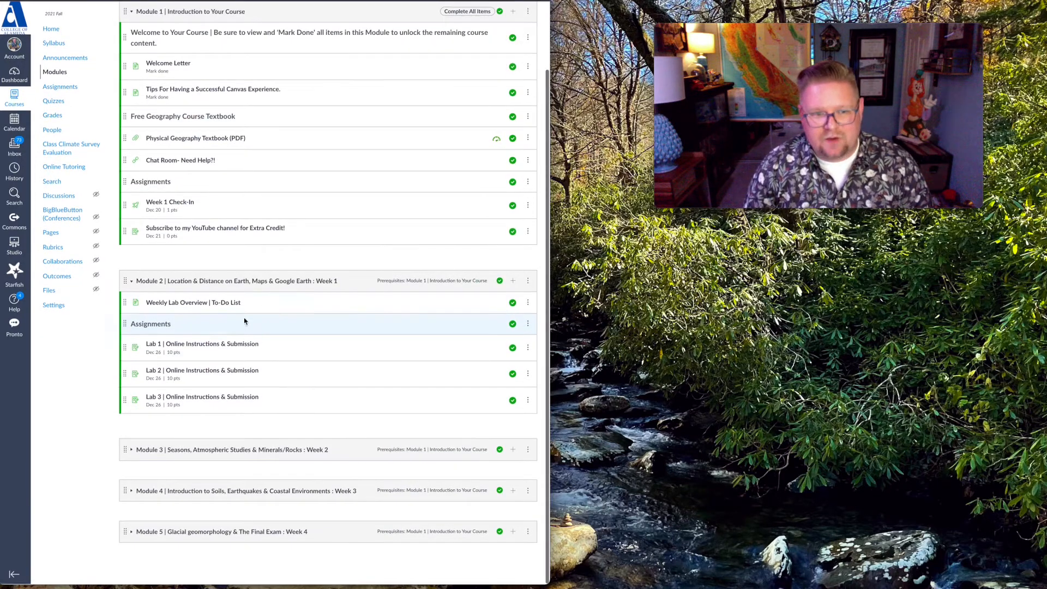
pyautogui.moveTo(202, 344)
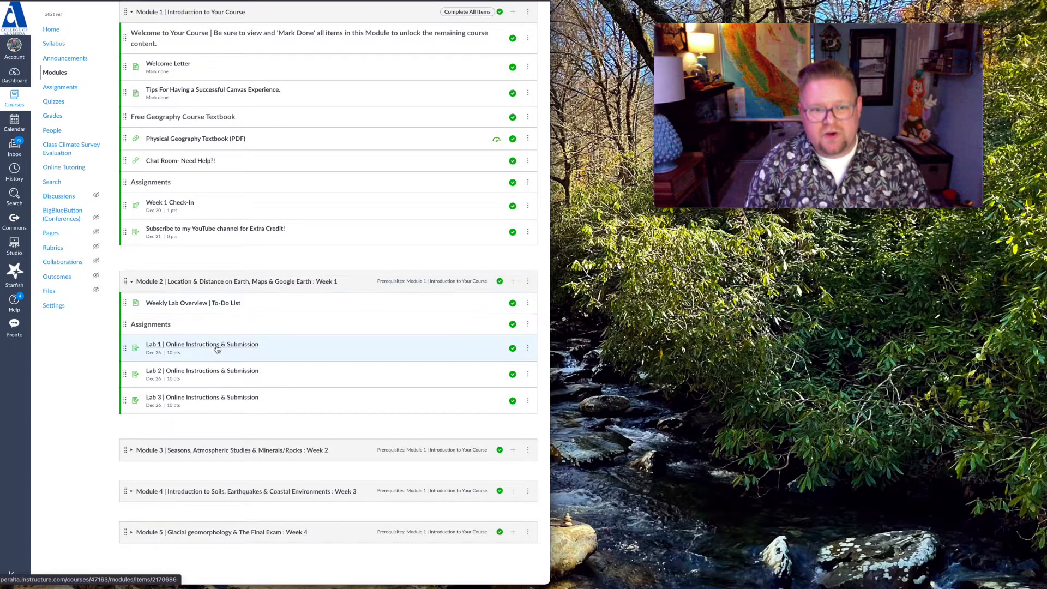
# - Open Lab 1 Online Instructions & Submission and preview the Physical Geography Lab-01 PDF inline
pyautogui.click(202, 344)
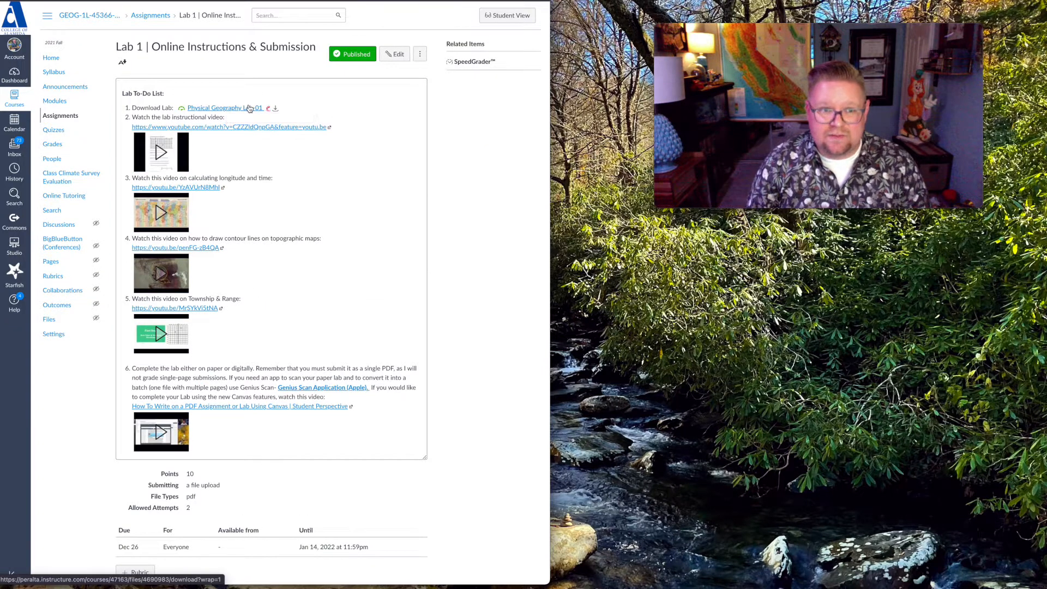
pyautogui.click(225, 108)
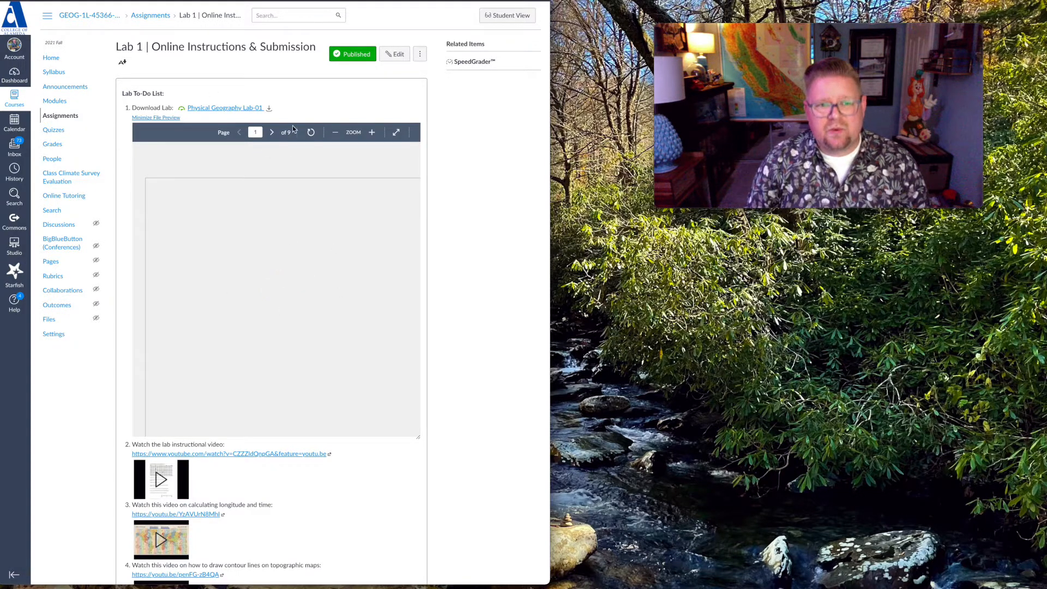
pyautogui.scroll(-3)
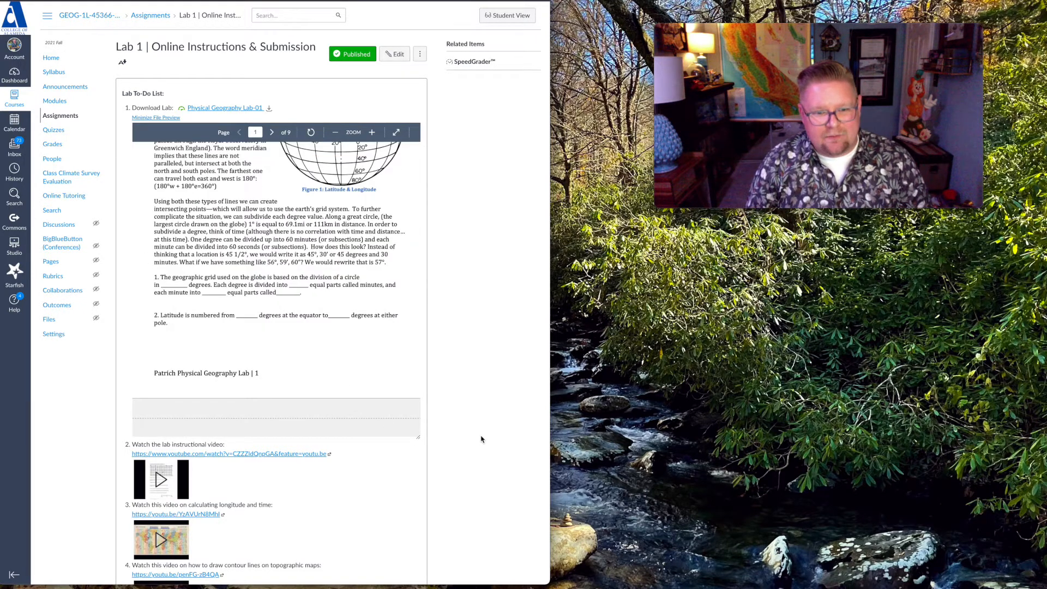
pyautogui.scroll(-3)
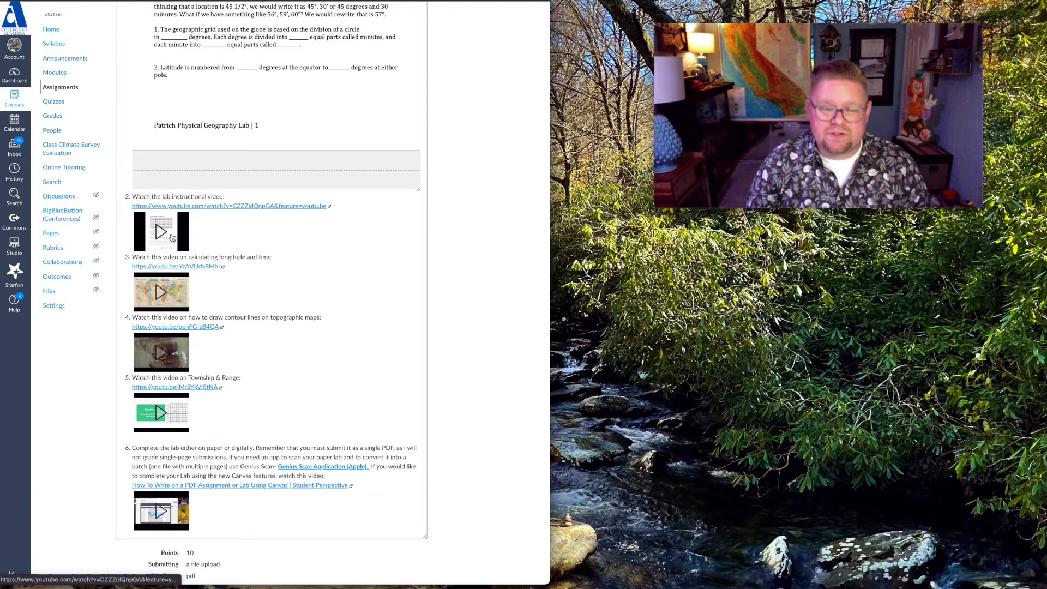
pyautogui.doubleClick(230, 206)
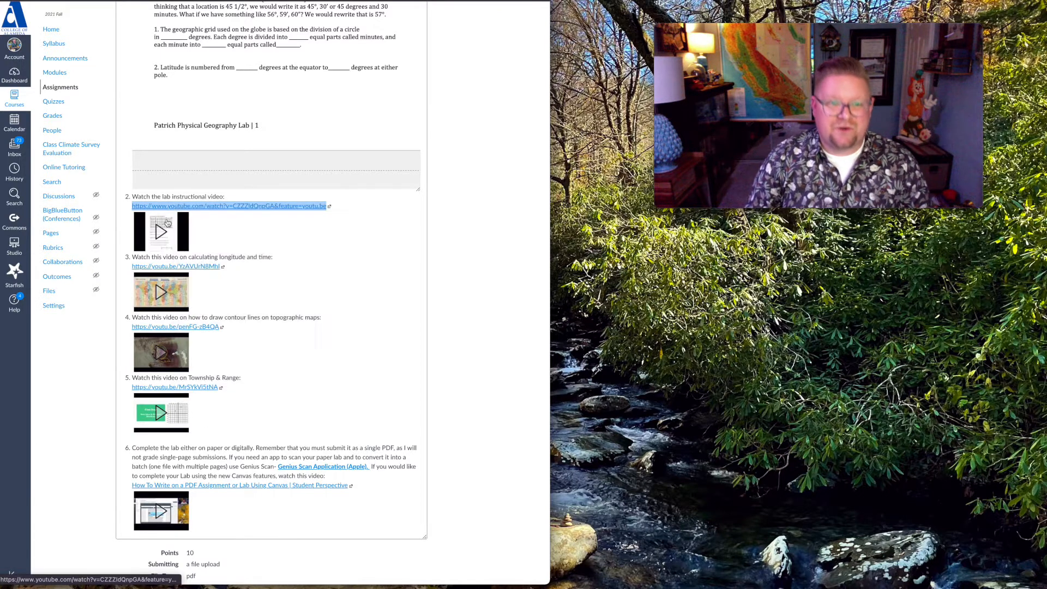
pyautogui.click(229, 206)
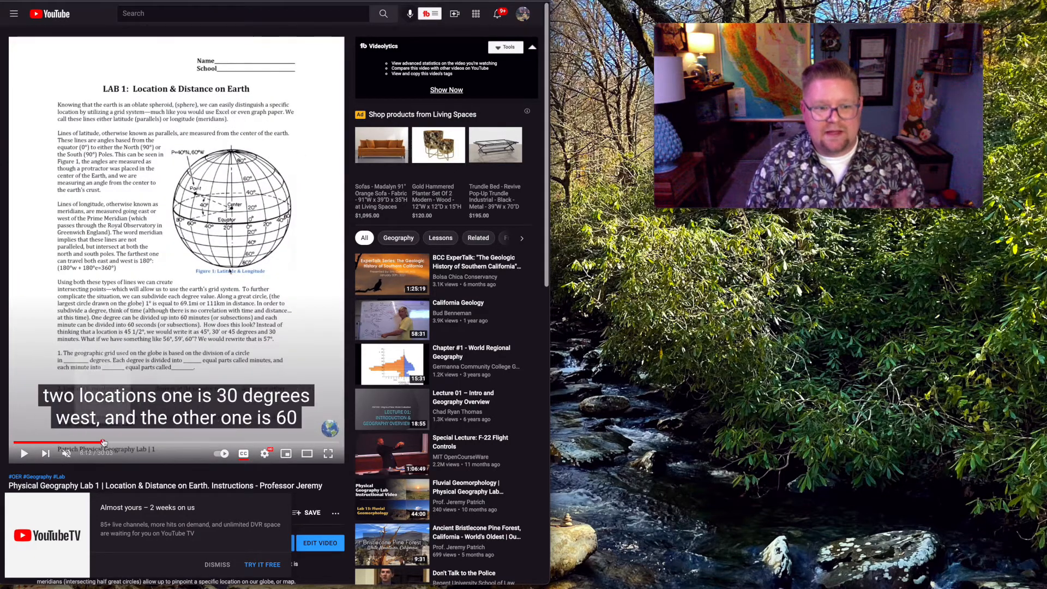
pyautogui.scroll(-3)
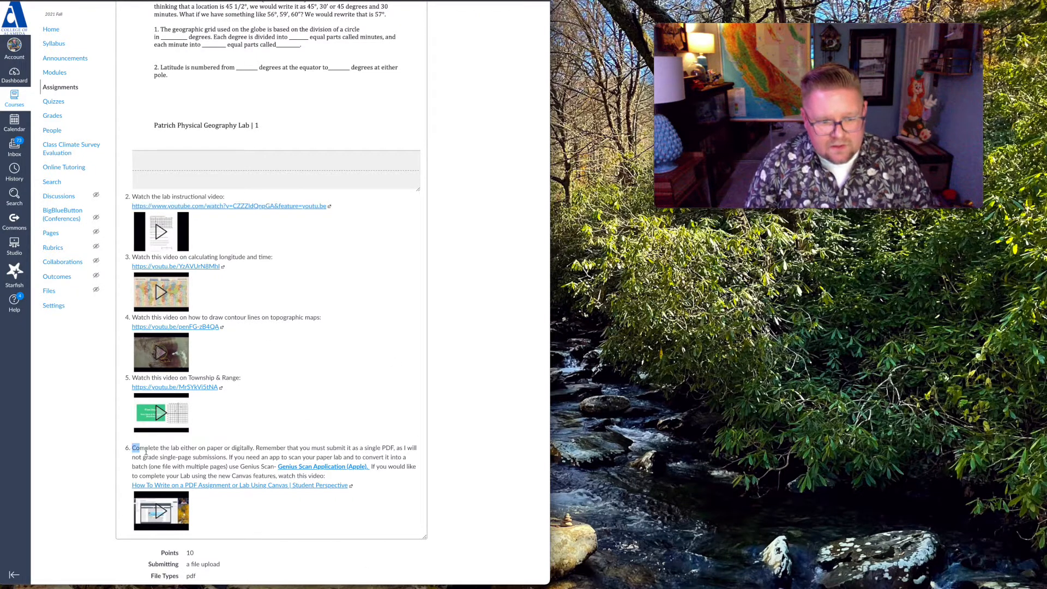
# - Highlight the step 6 submission instructions and scroll further down the page
pyautogui.moveTo(133, 447); pyautogui.dragTo(351, 485)
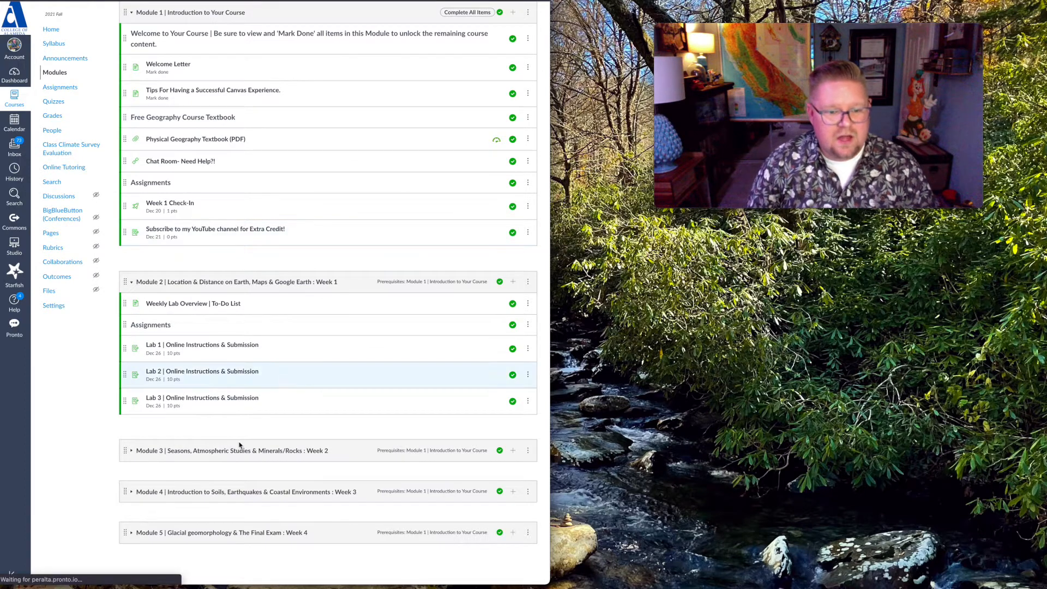
pyautogui.scroll(-3)
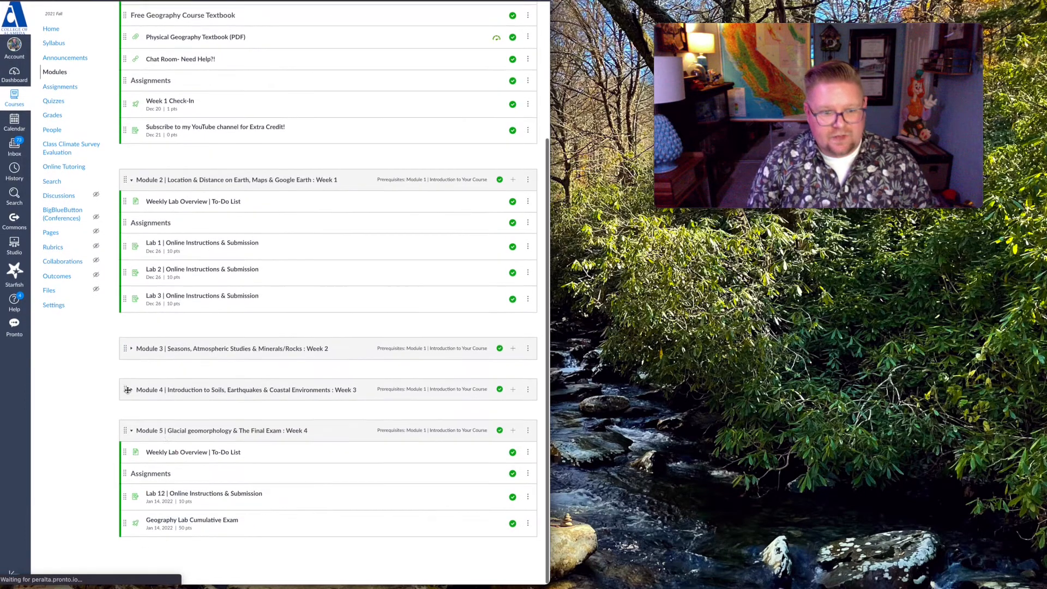
pyautogui.moveTo(192, 521)
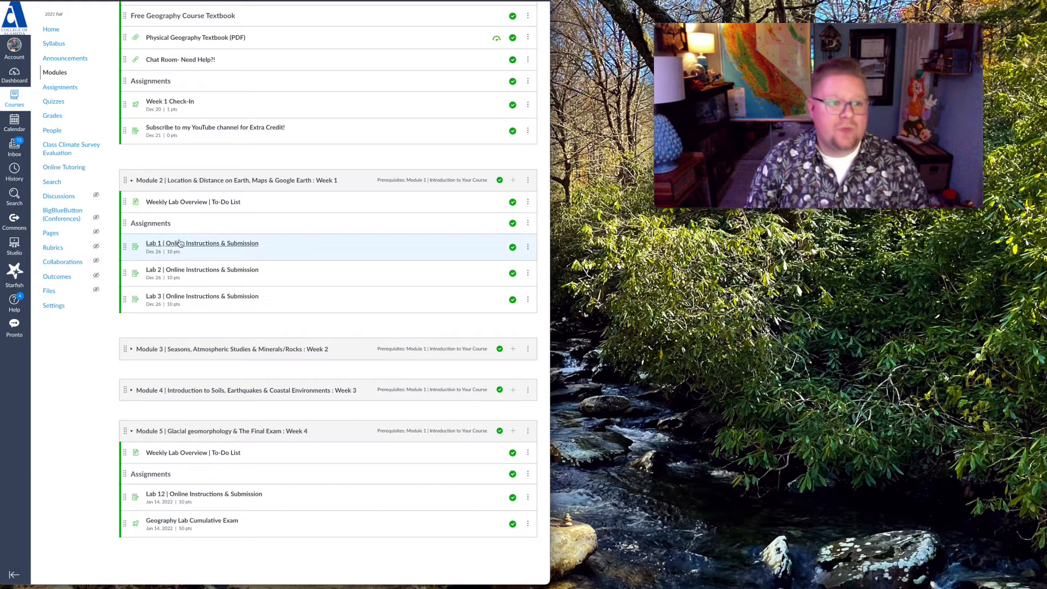
# - Open the Syllabus and read through grading weights, policies and the course calendar
pyautogui.click(54, 43)
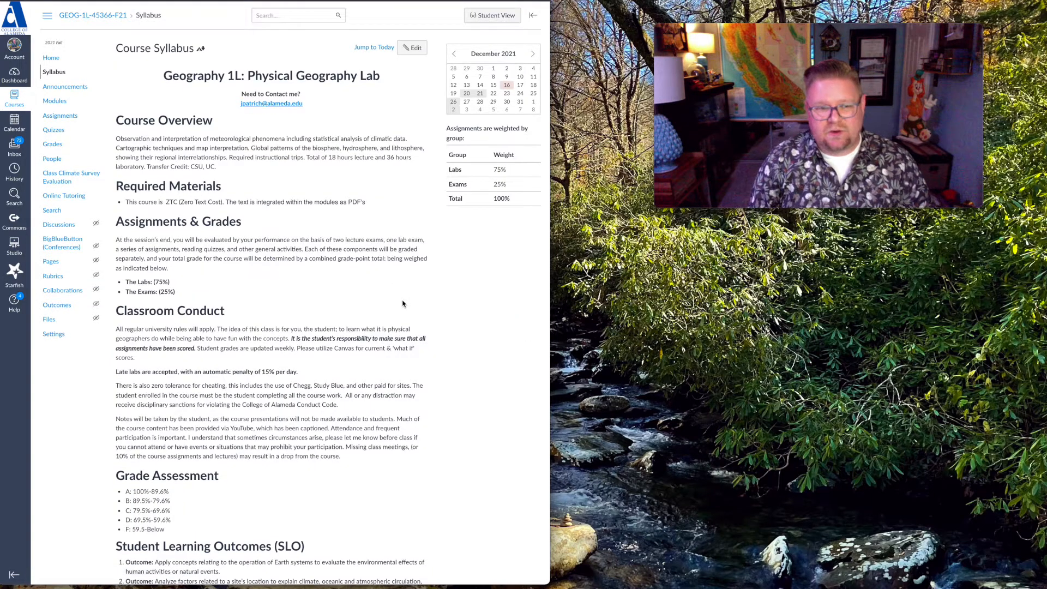
pyautogui.scroll(-3)
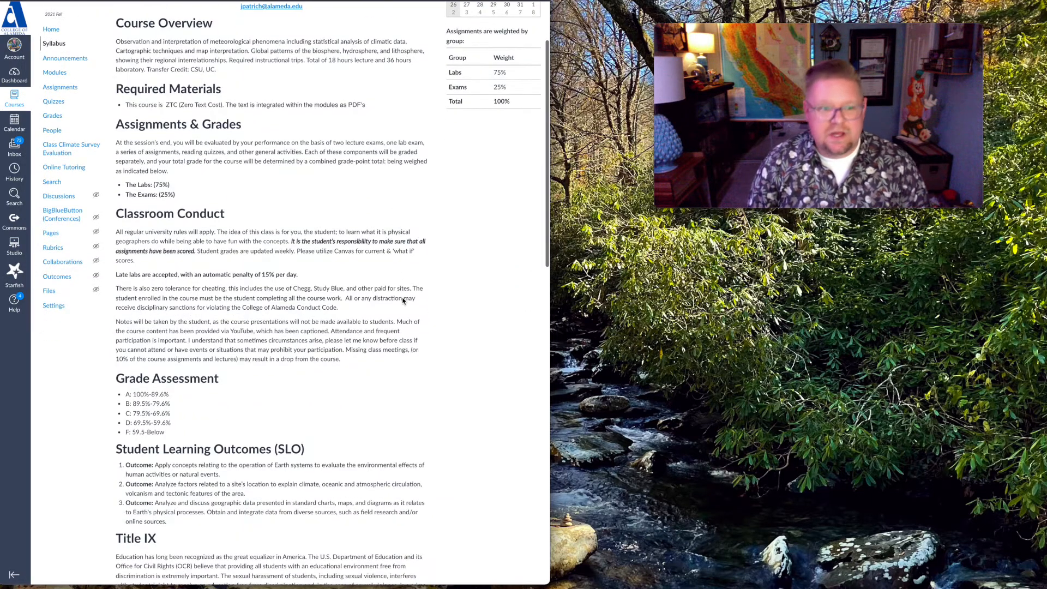
pyautogui.doubleClick(130, 185)
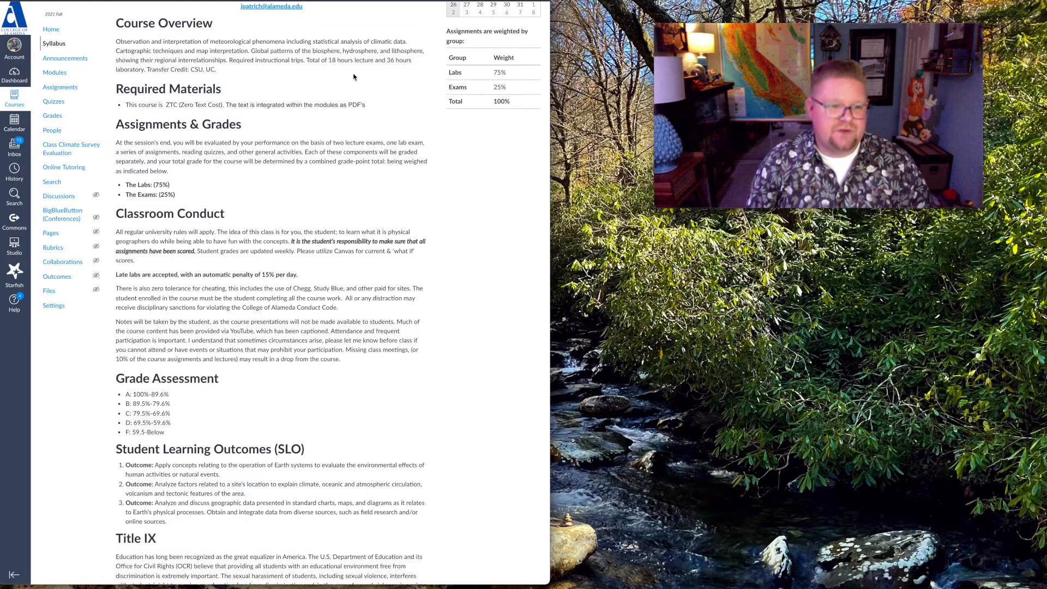
pyautogui.scroll(-3)
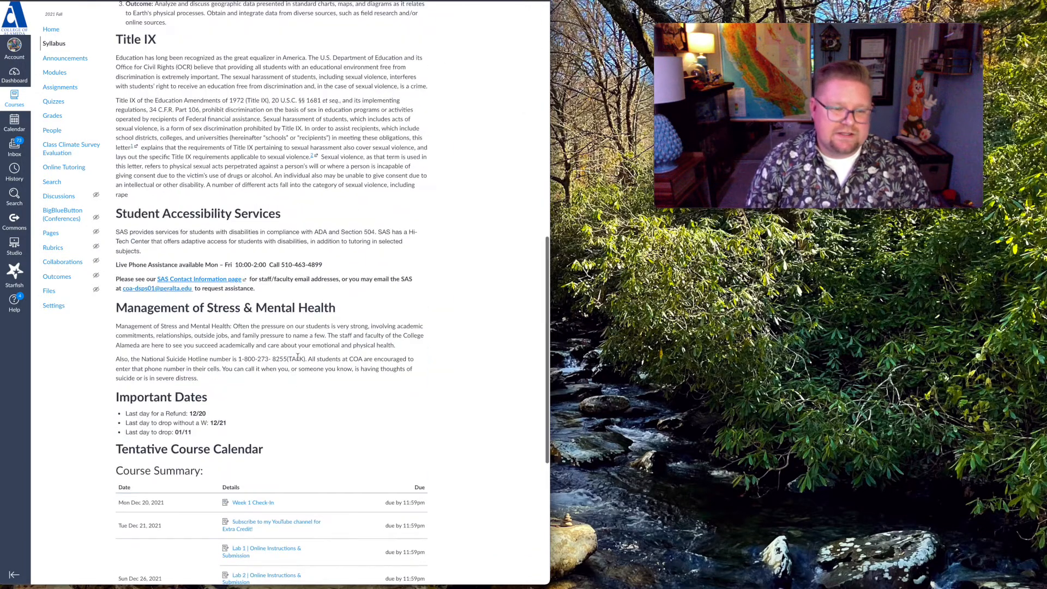
pyautogui.scroll(-3)
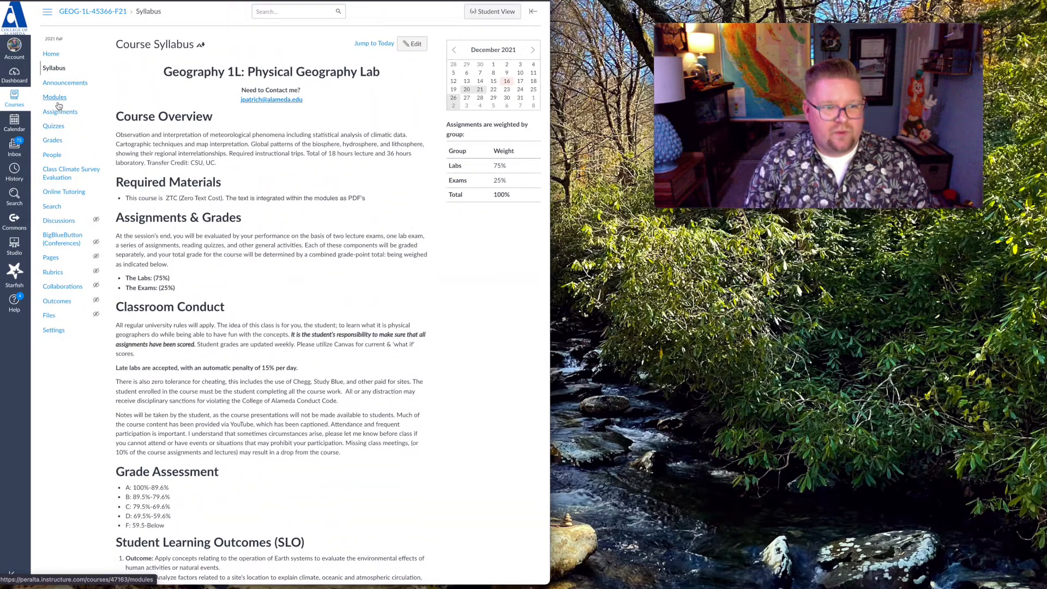
# - Return to Modules and scroll down to Module 2's Lab 1–3 assignments
pyautogui.click(55, 97)
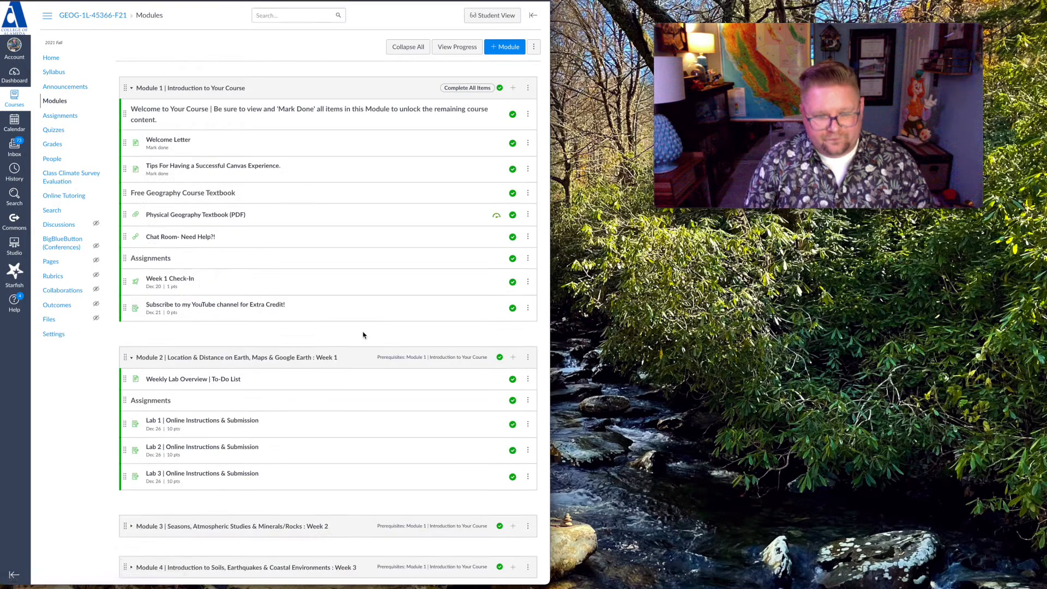
pyautogui.scroll(-3)
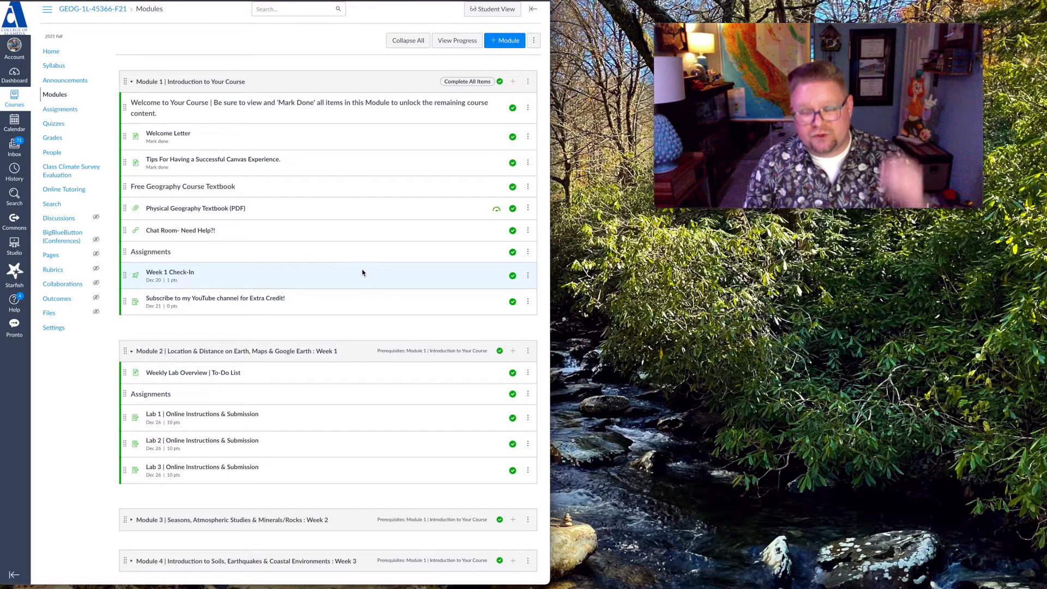
pyautogui.scroll(-3)
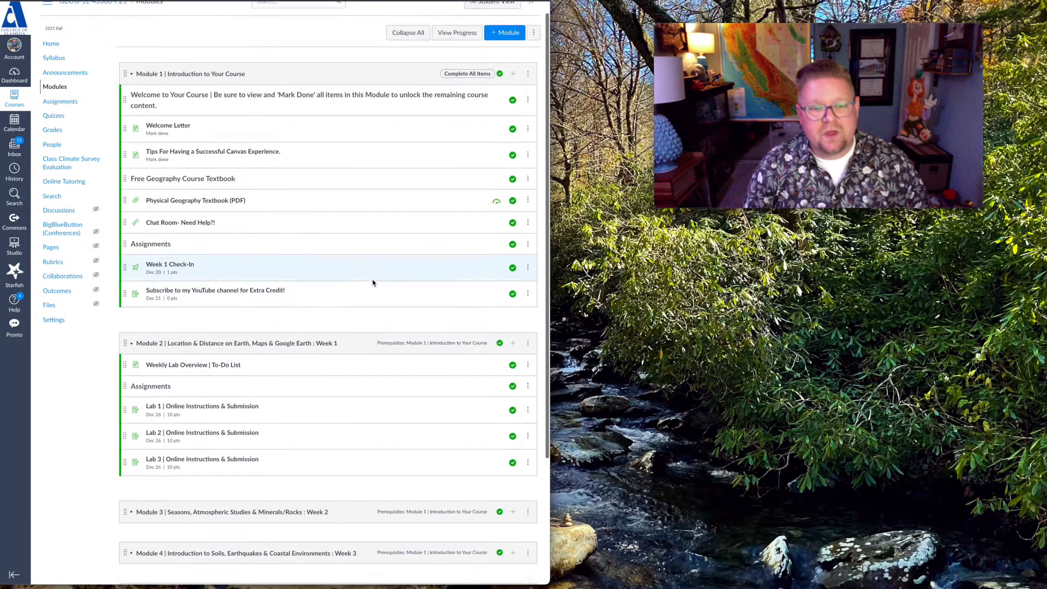
pyautogui.scroll(-3)
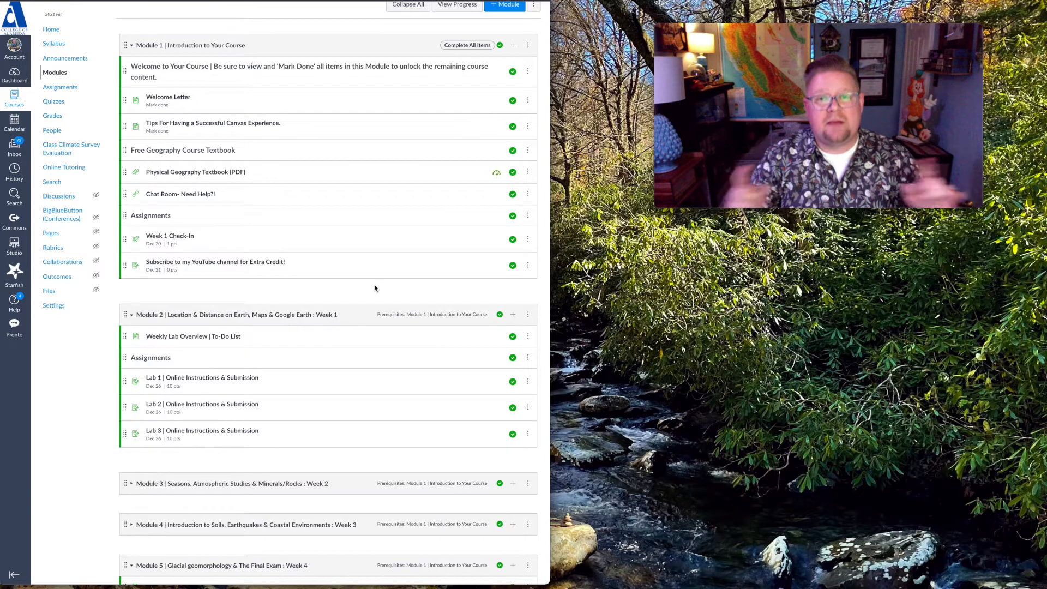
pyautogui.moveTo(406, 357)
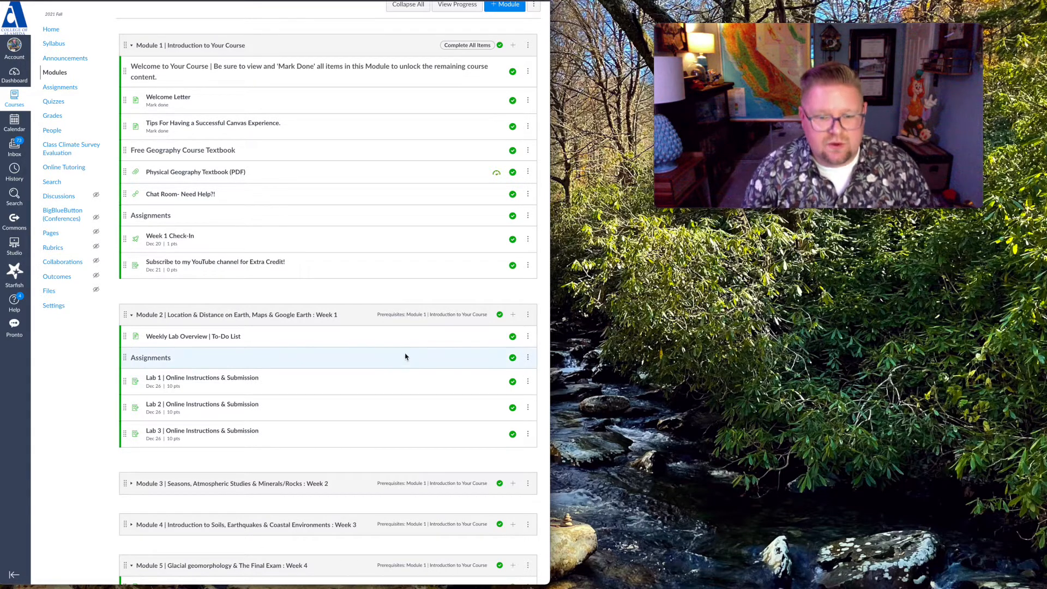
pyautogui.scroll(-3)
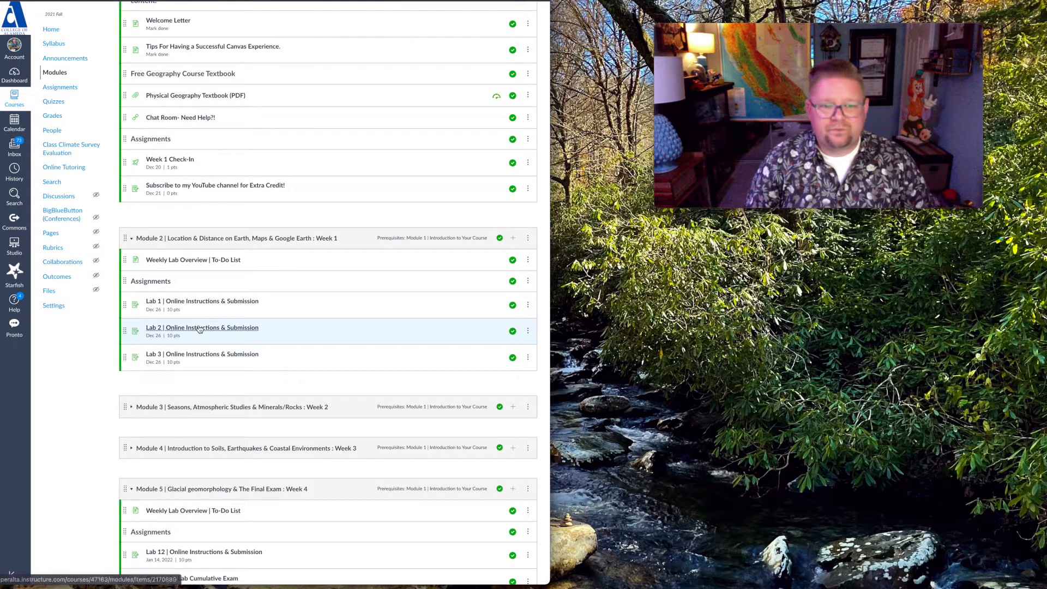
pyautogui.click(202, 327)
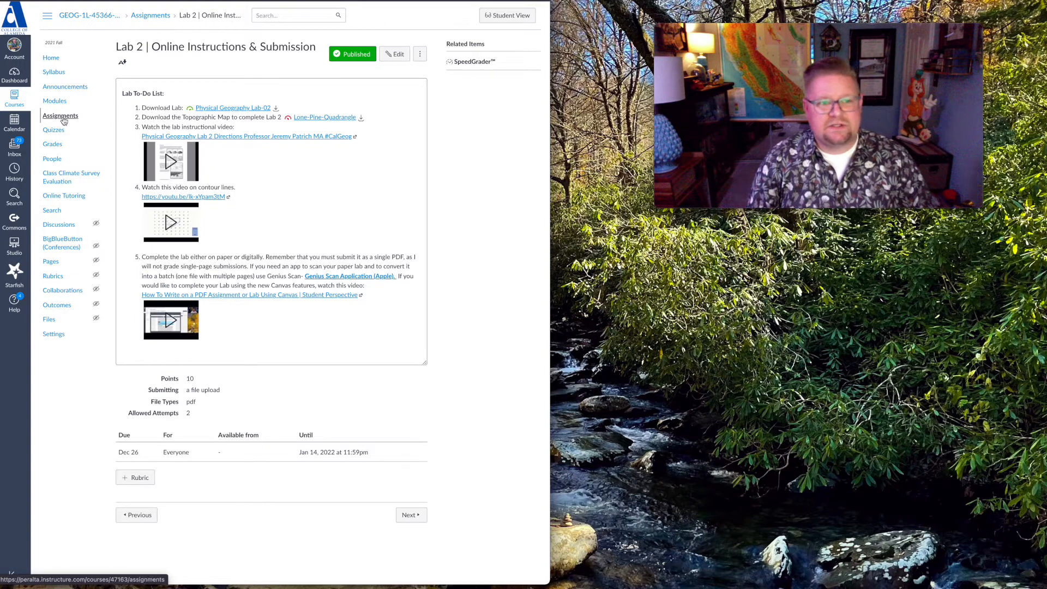
pyautogui.click(54, 101)
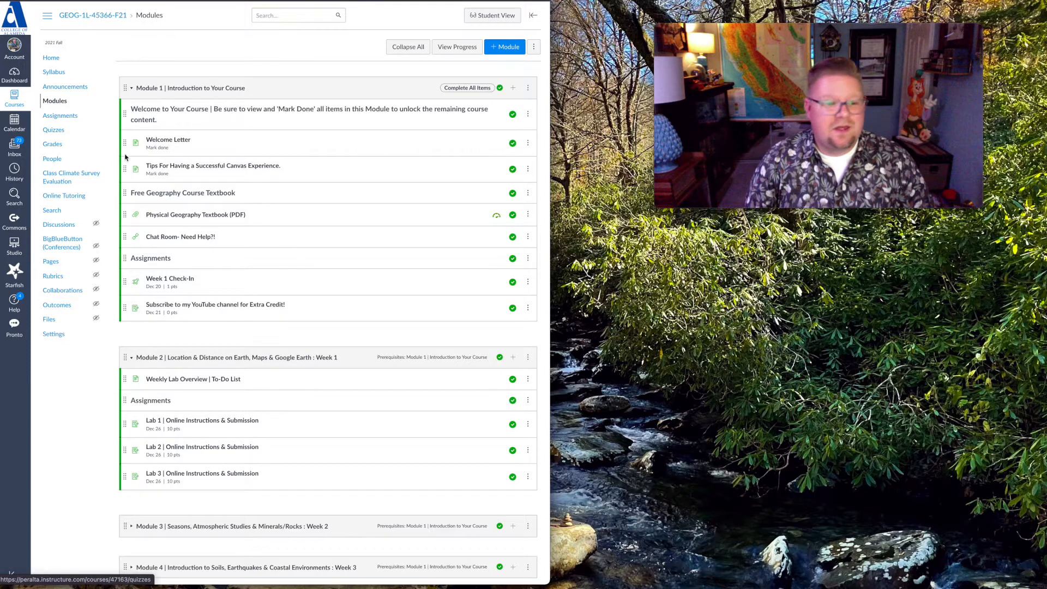
pyautogui.scroll(-3)
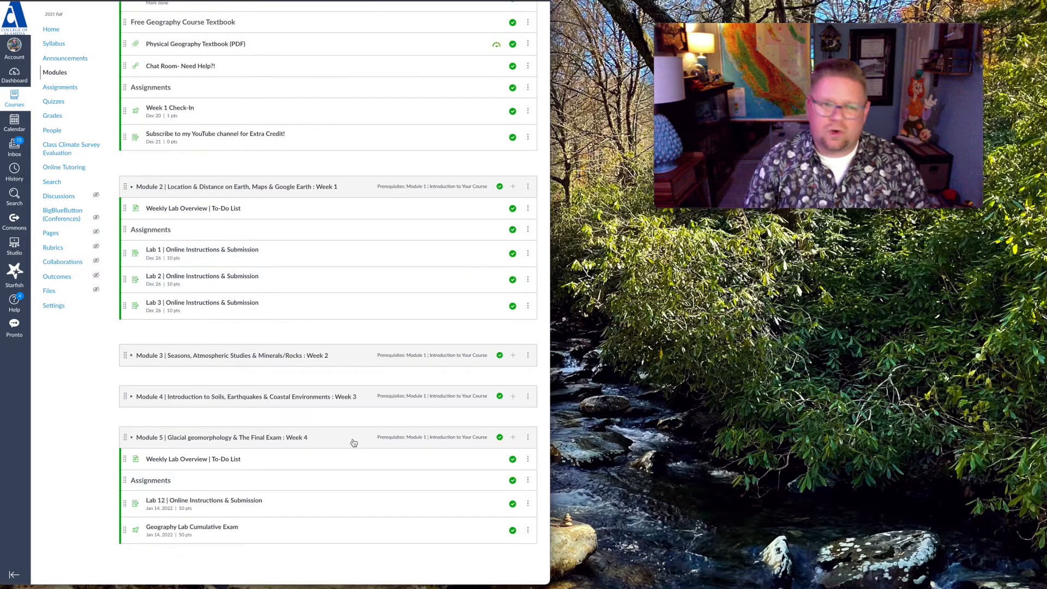
pyautogui.moveTo(354, 437)
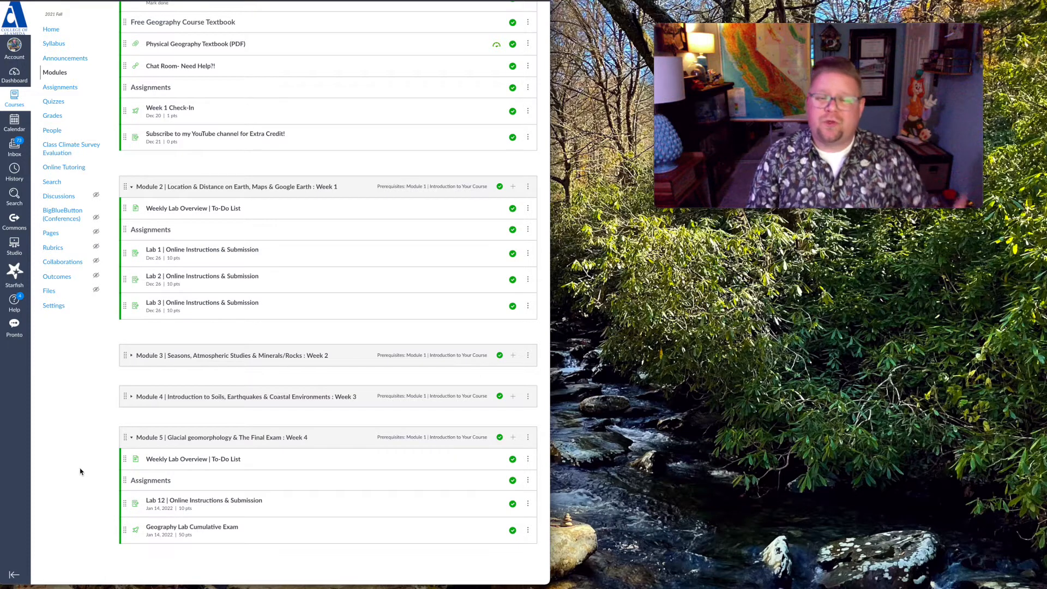
pyautogui.moveTo(71, 350)
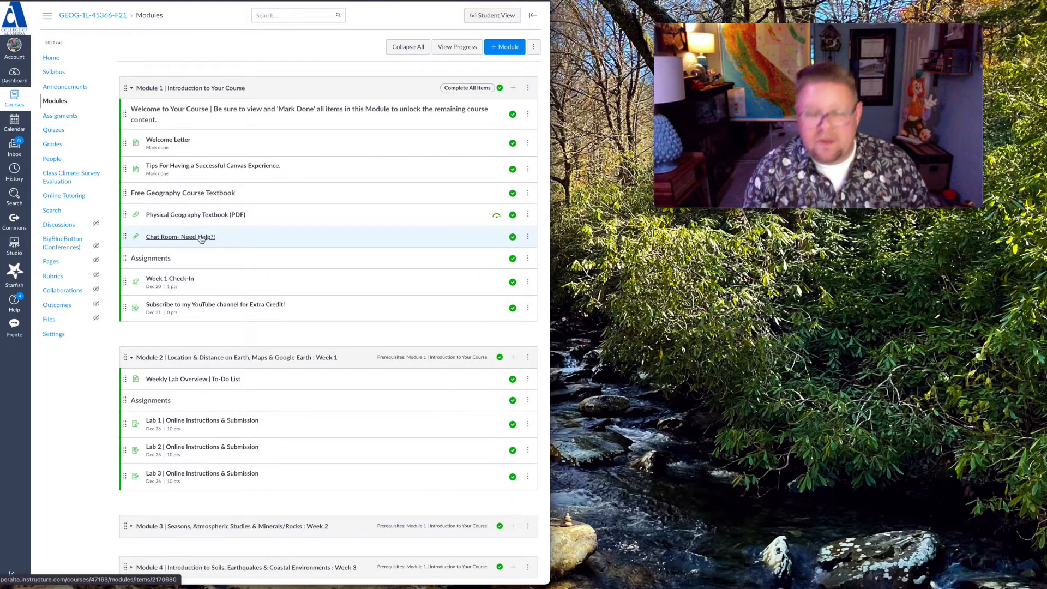
pyautogui.moveTo(179, 236)
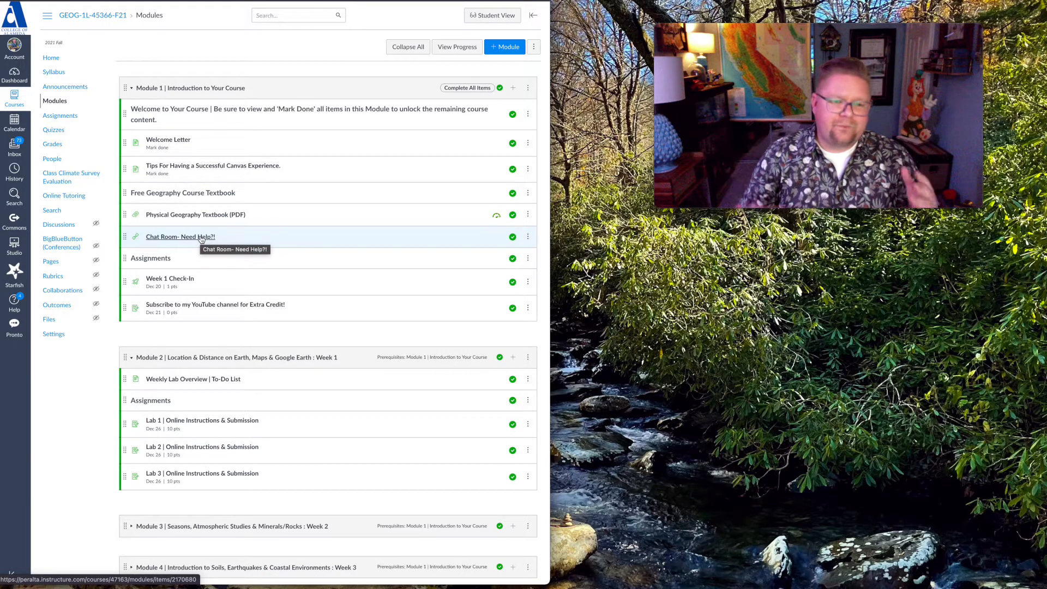
pyautogui.moveTo(550, 249)
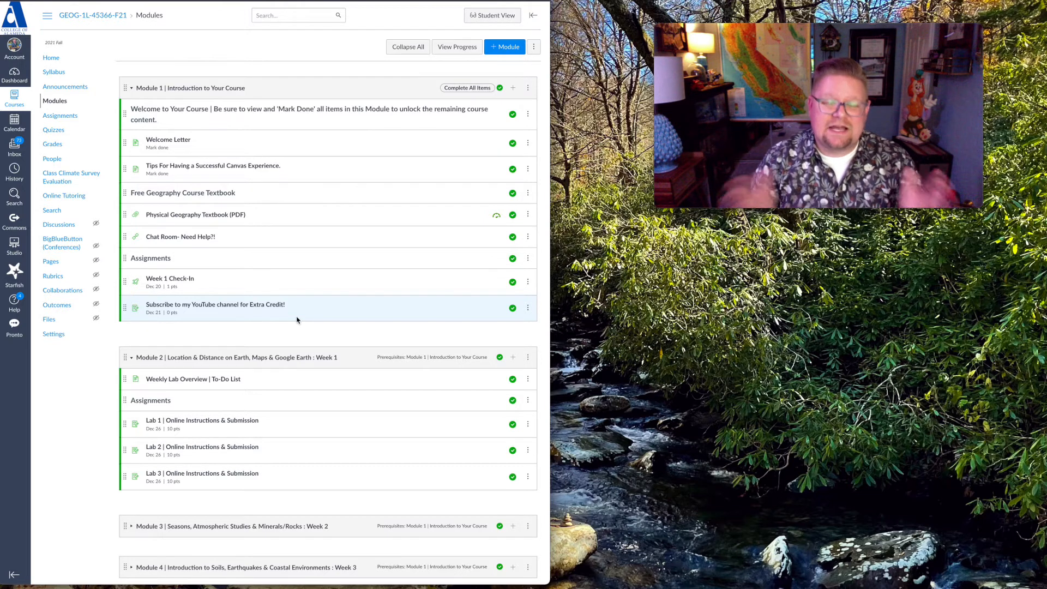
pyautogui.moveTo(995, 384)
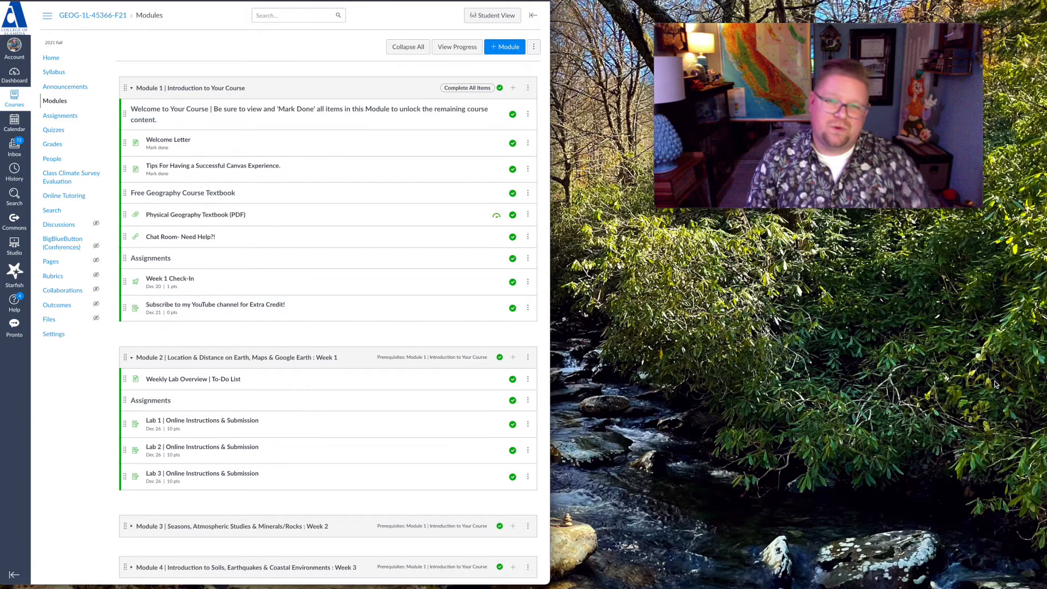